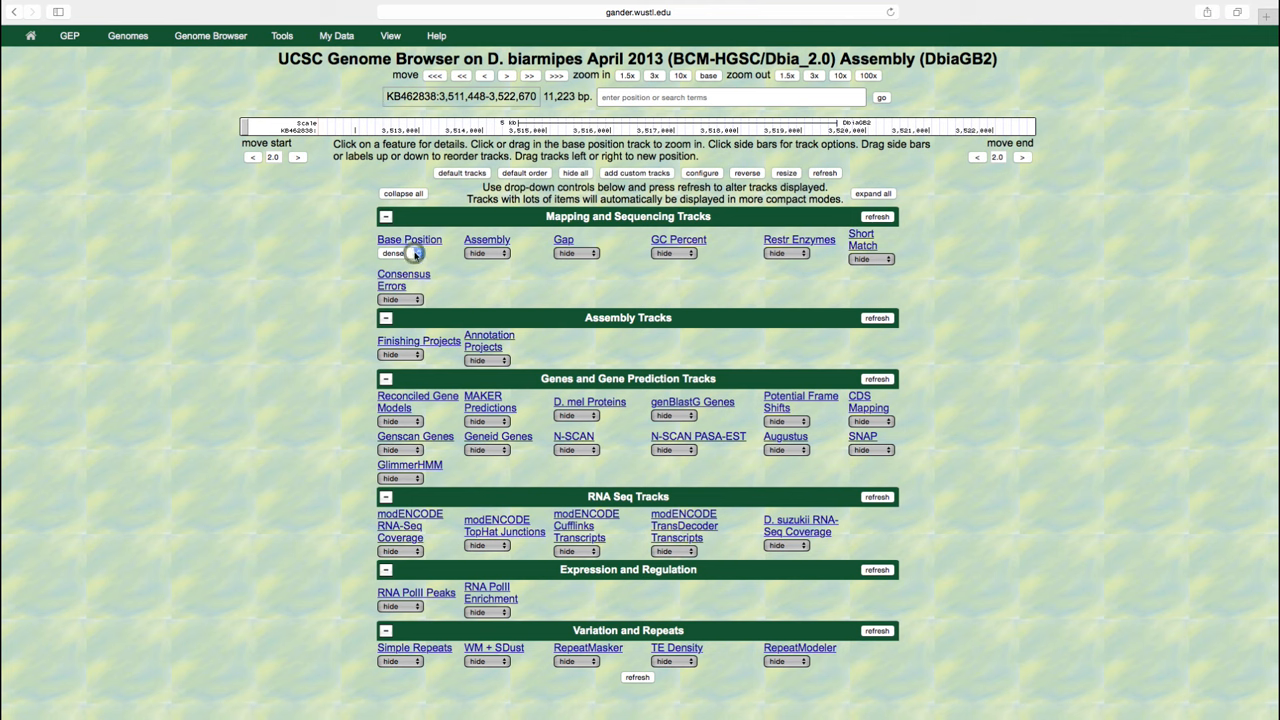
Keep Base Position dense, set D. mel Proteins to dense, and redraw the image
left_click(400, 252)
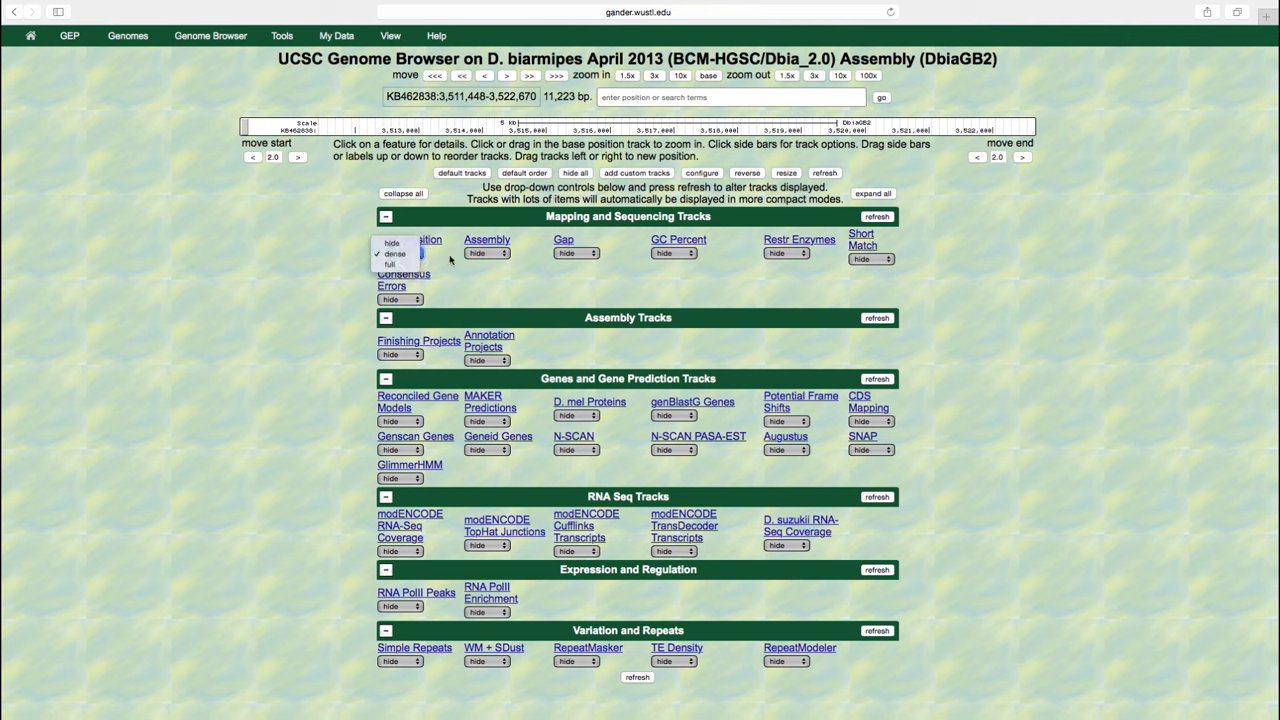
left_click(395, 254)
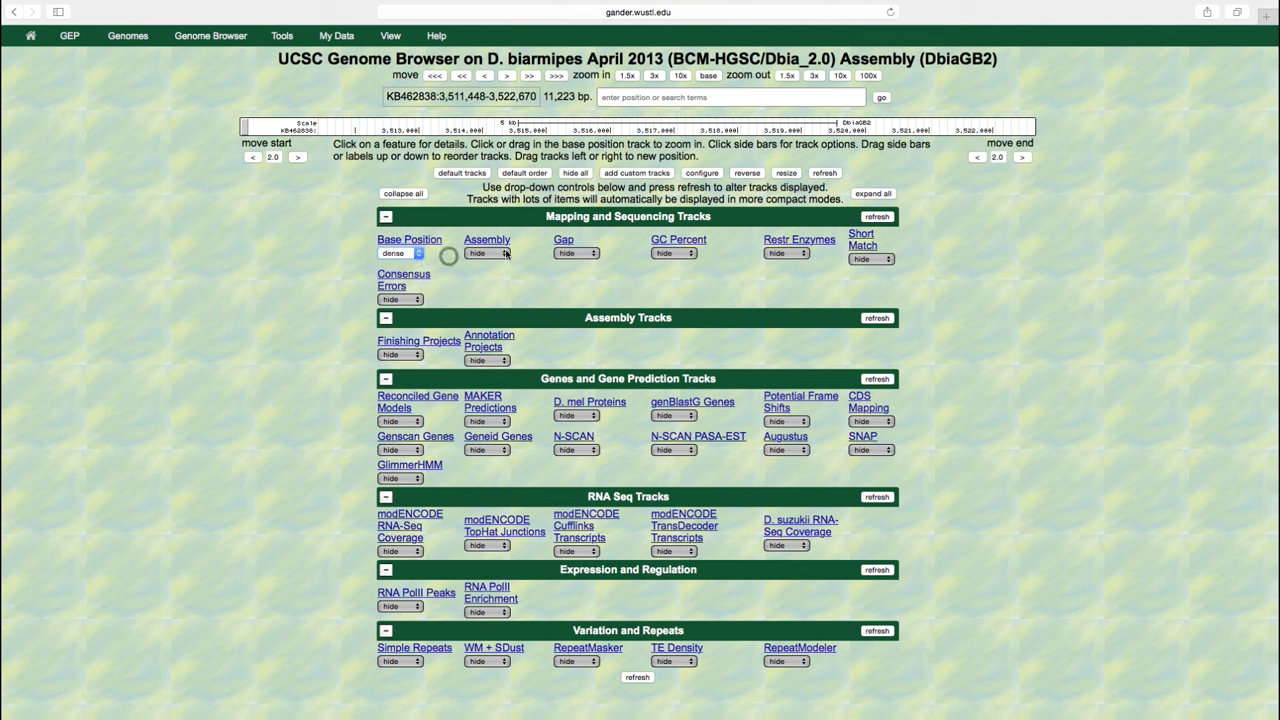
mouse_move(596, 253)
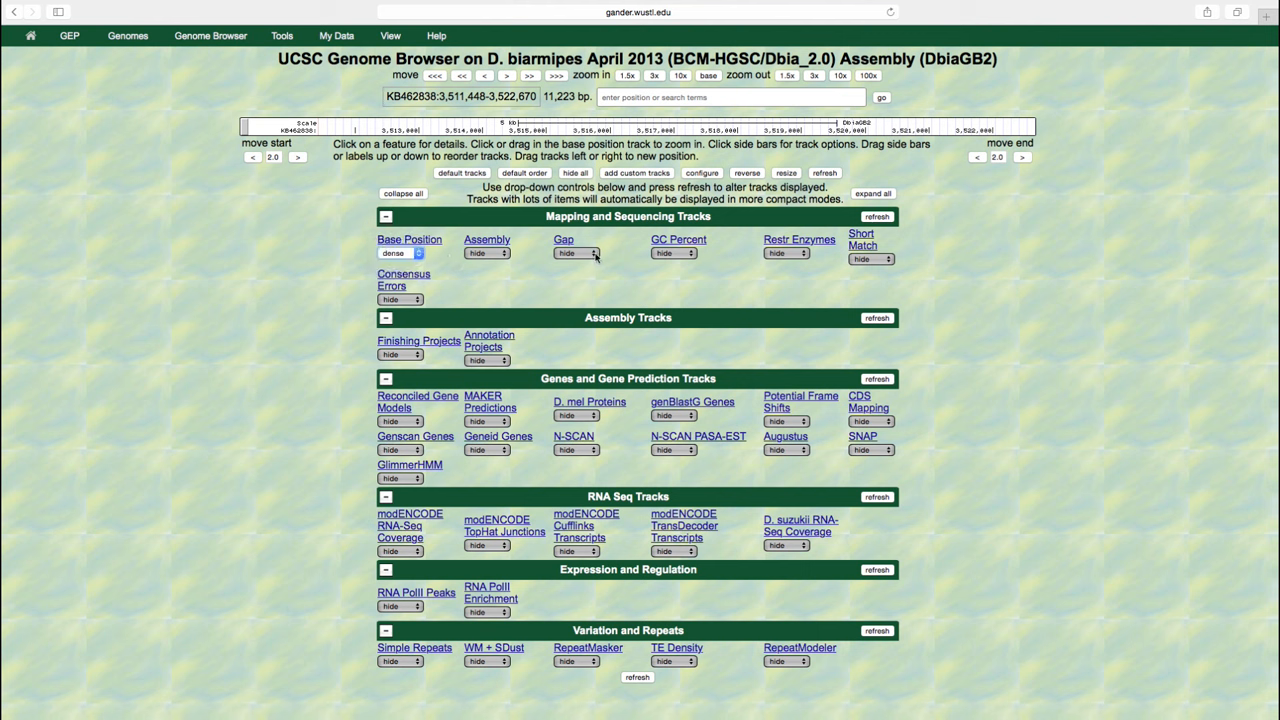
left_click(577, 252)
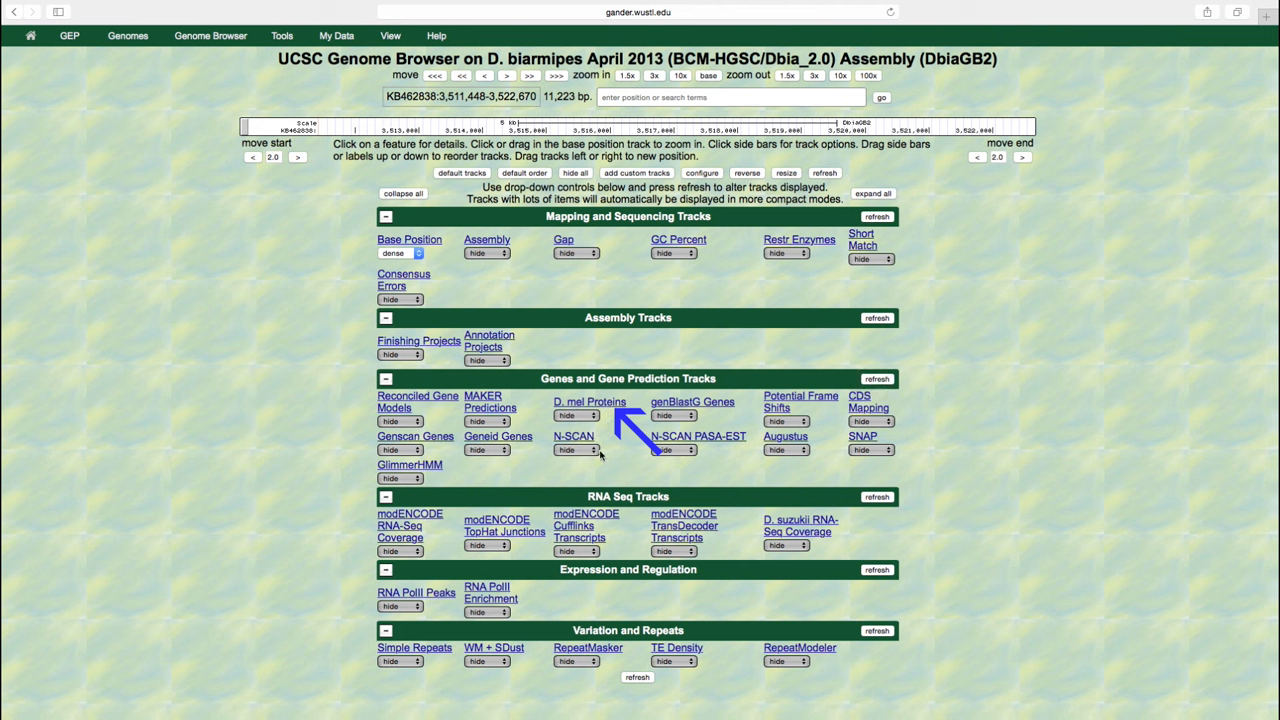
mouse_move(610, 420)
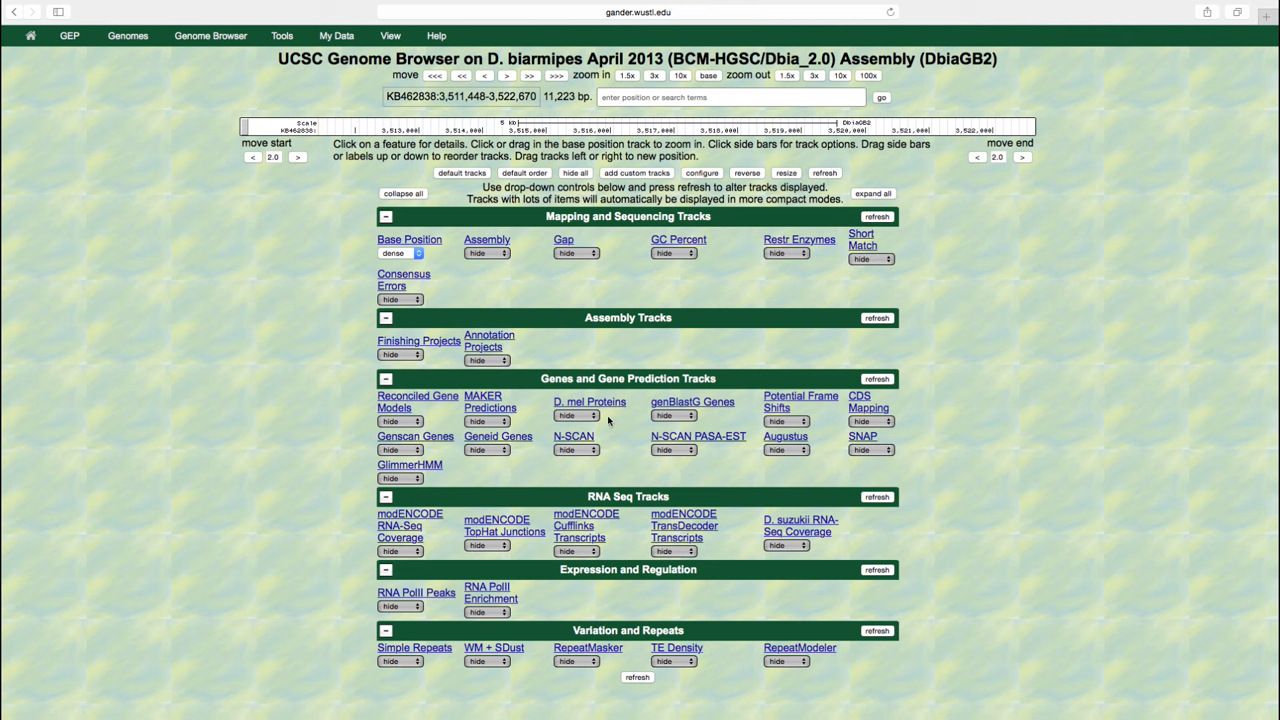
mouse_move(610, 420)
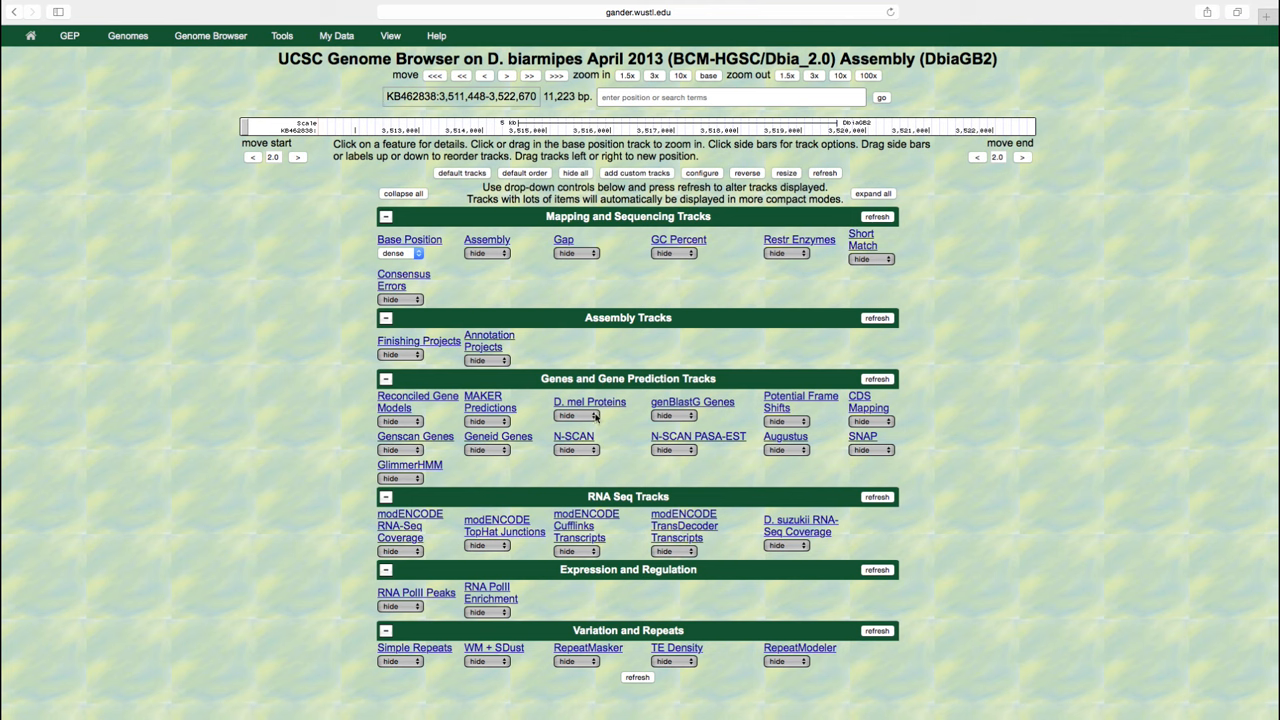
left_click(576, 415)
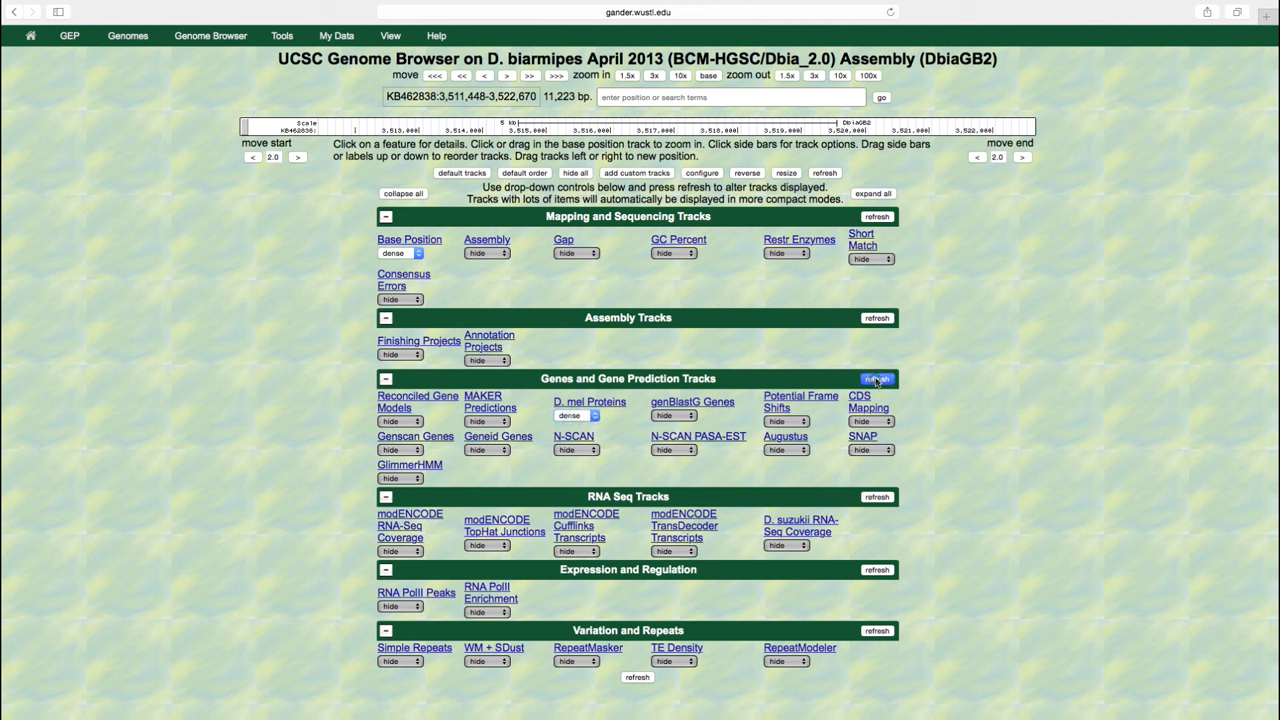
left_click(876, 378)
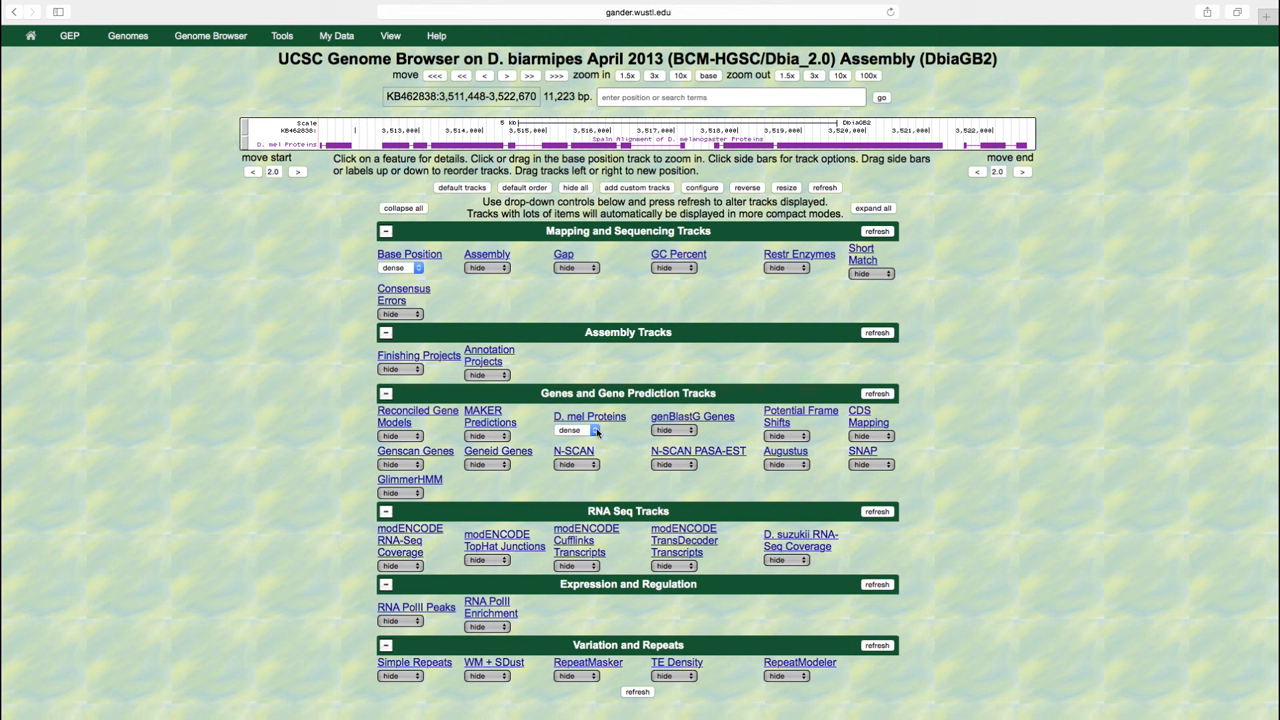
Choose full from the D. mel Proteins display mode drop-down
left_click(576, 430)
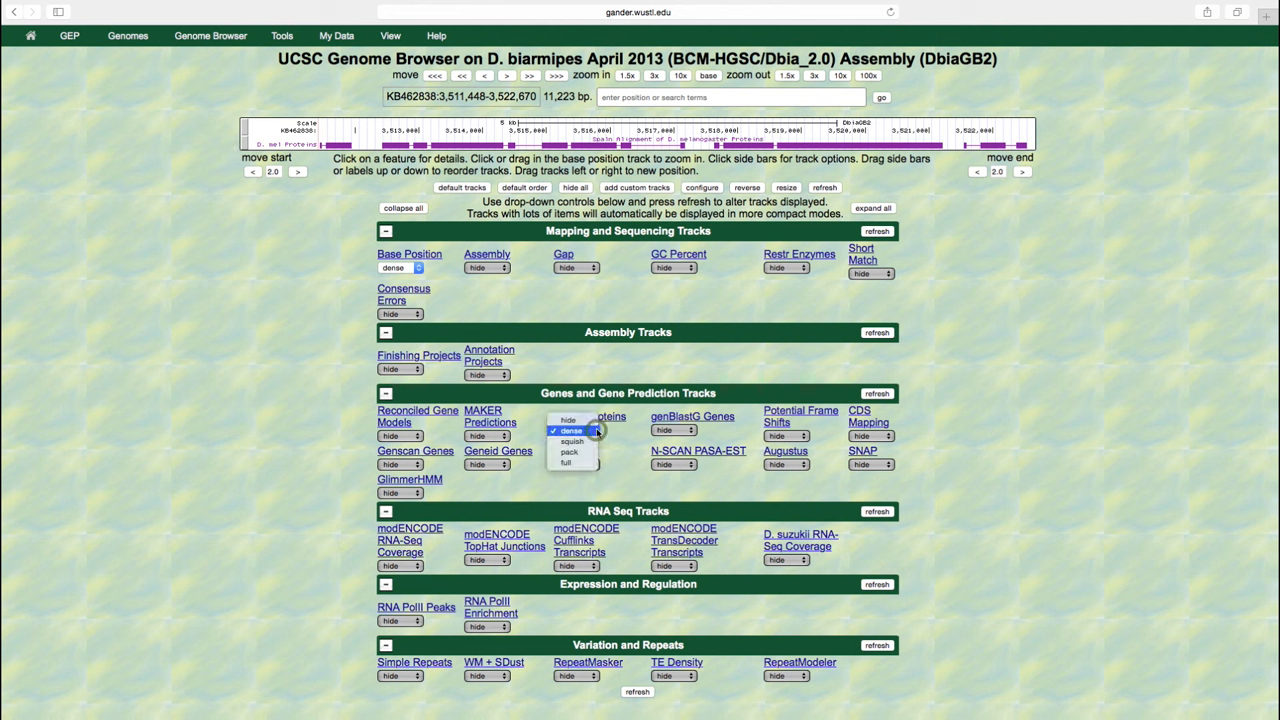
left_click(565, 463)
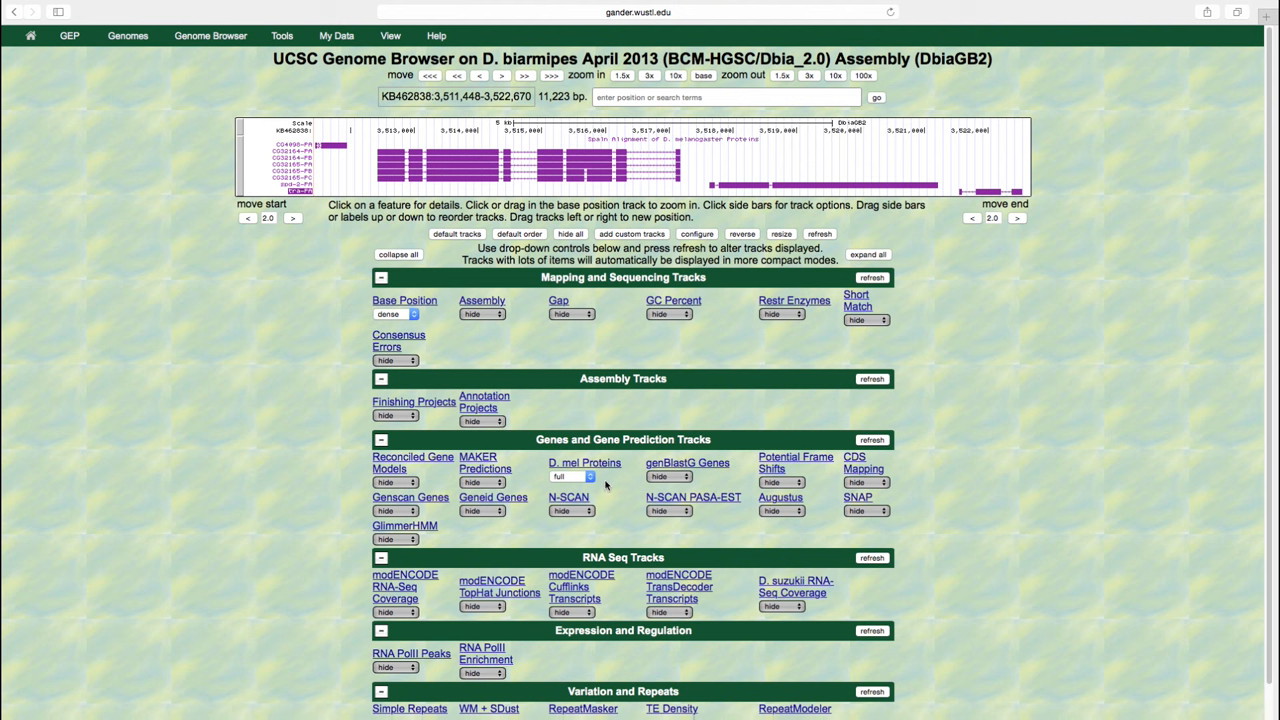
Switch D. mel Proteins to pack mode and refresh the genome image
left_click(588, 476)
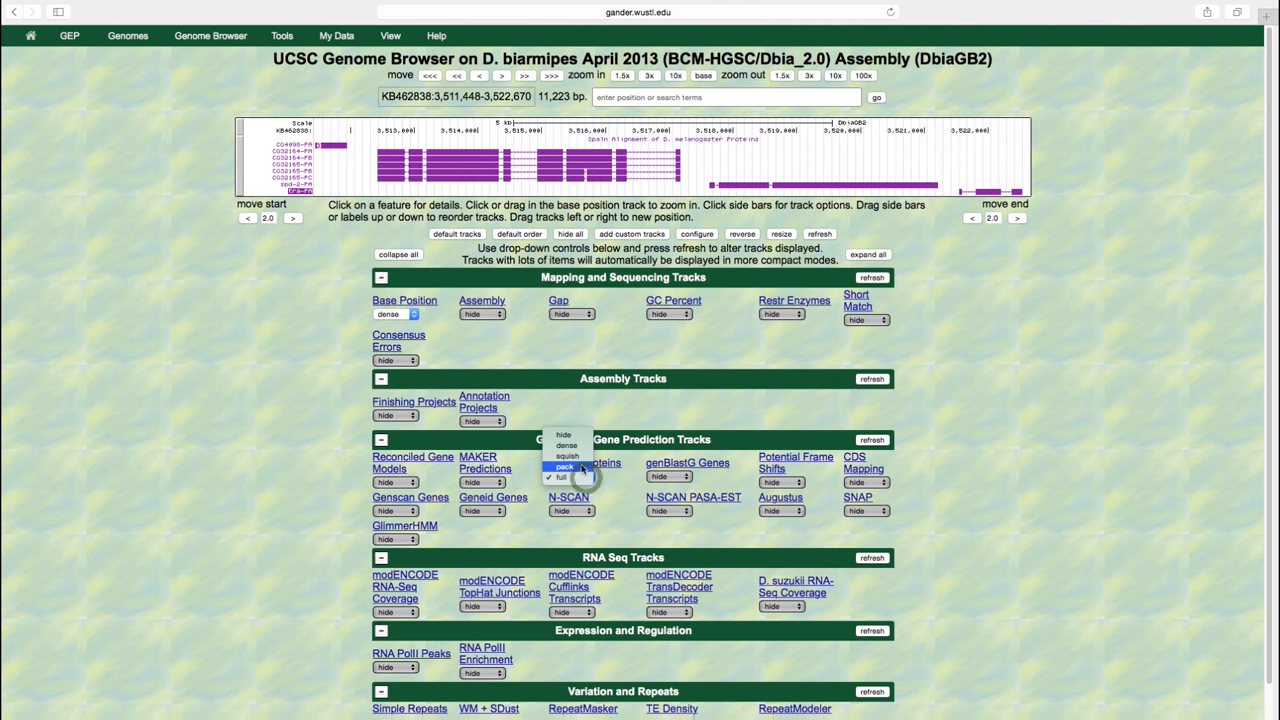
left_click(564, 467)
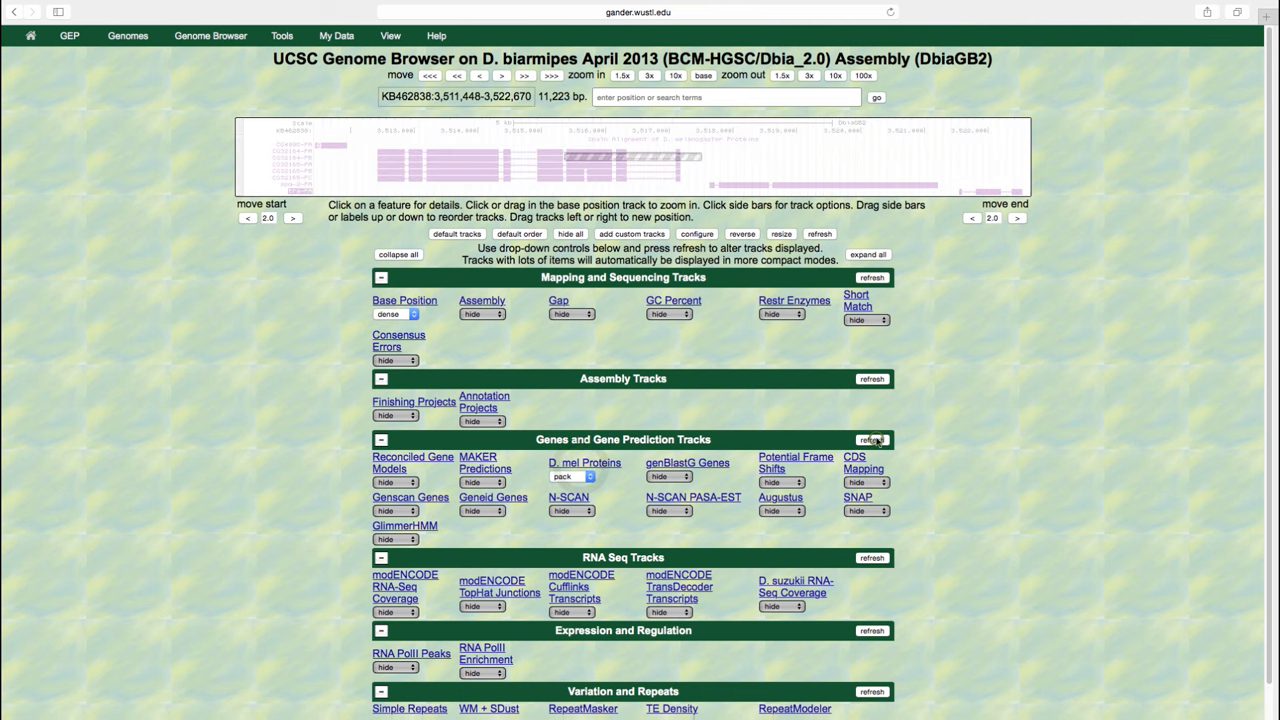
left_click(871, 439)
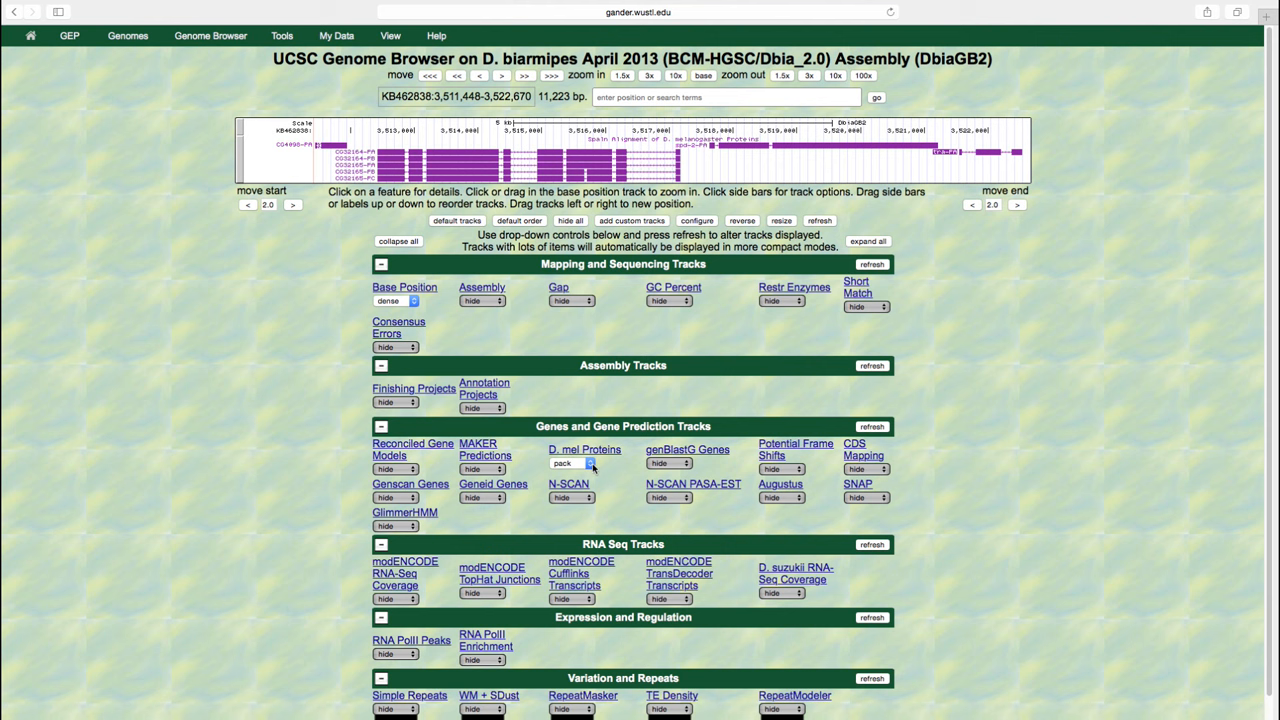
Switch D. mel Proteins to squish mode and refresh the genome image
left_click(570, 463)
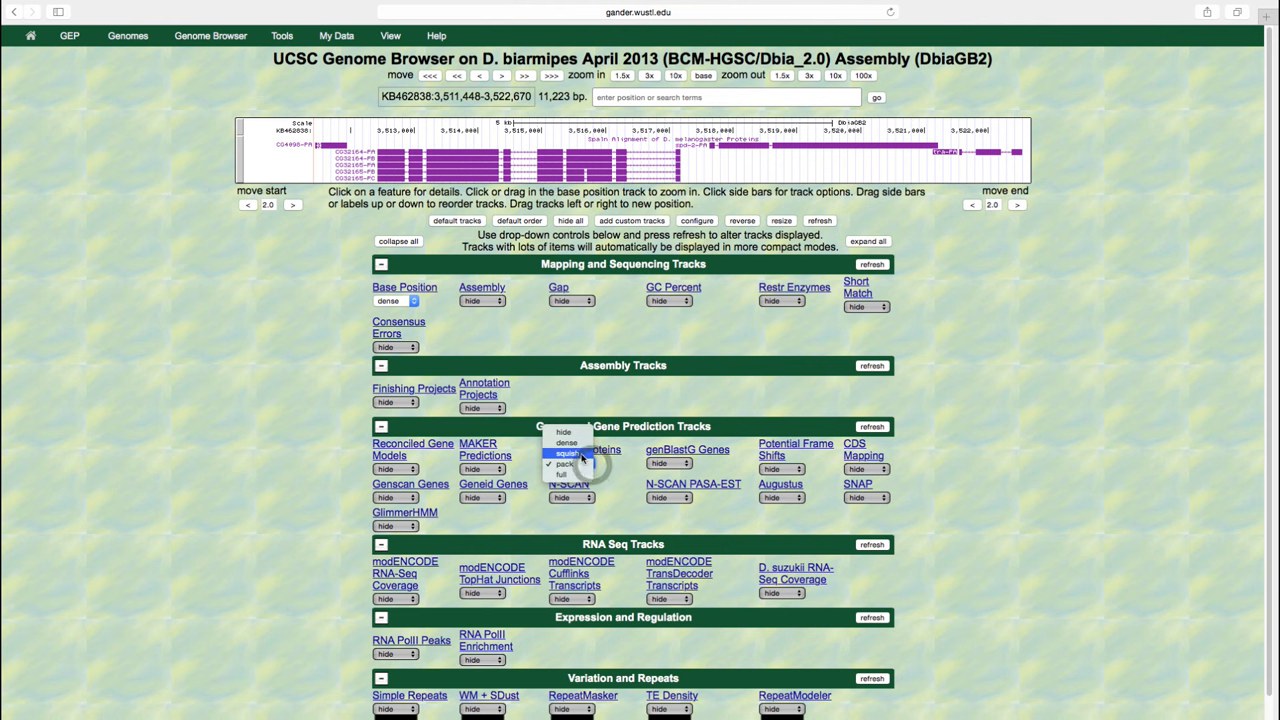
left_click(567, 453)
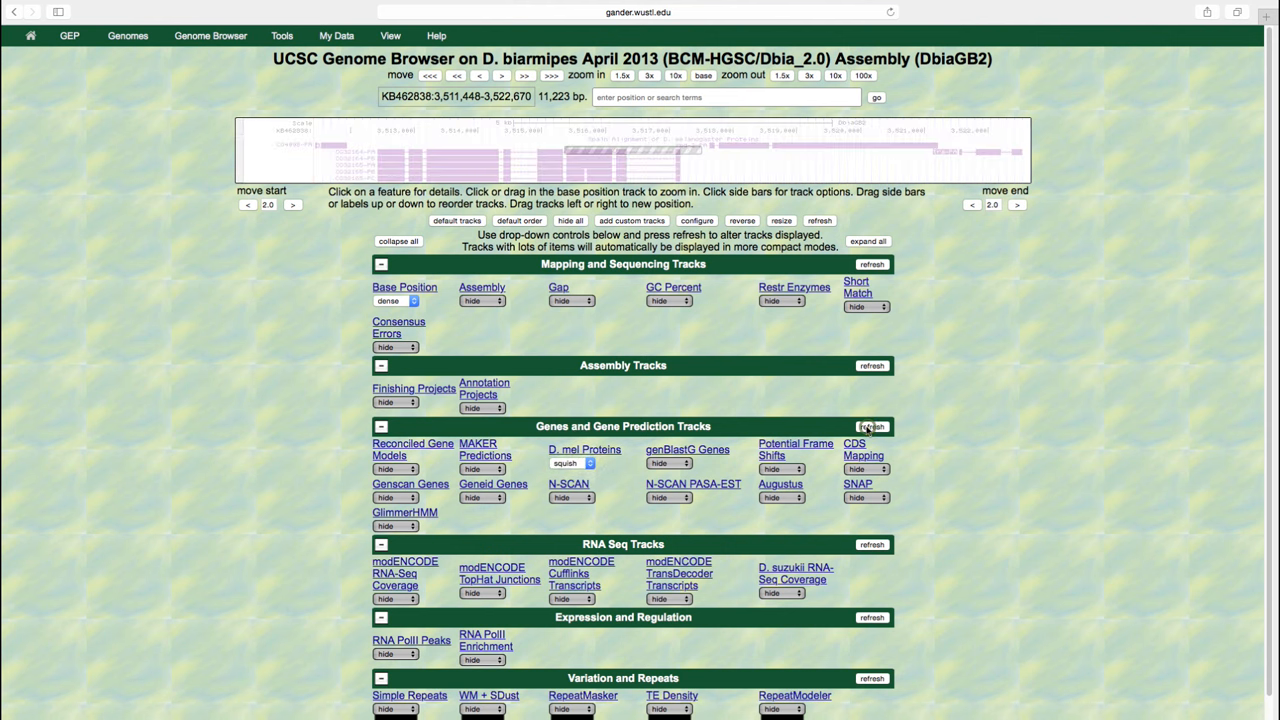
left_click(871, 427)
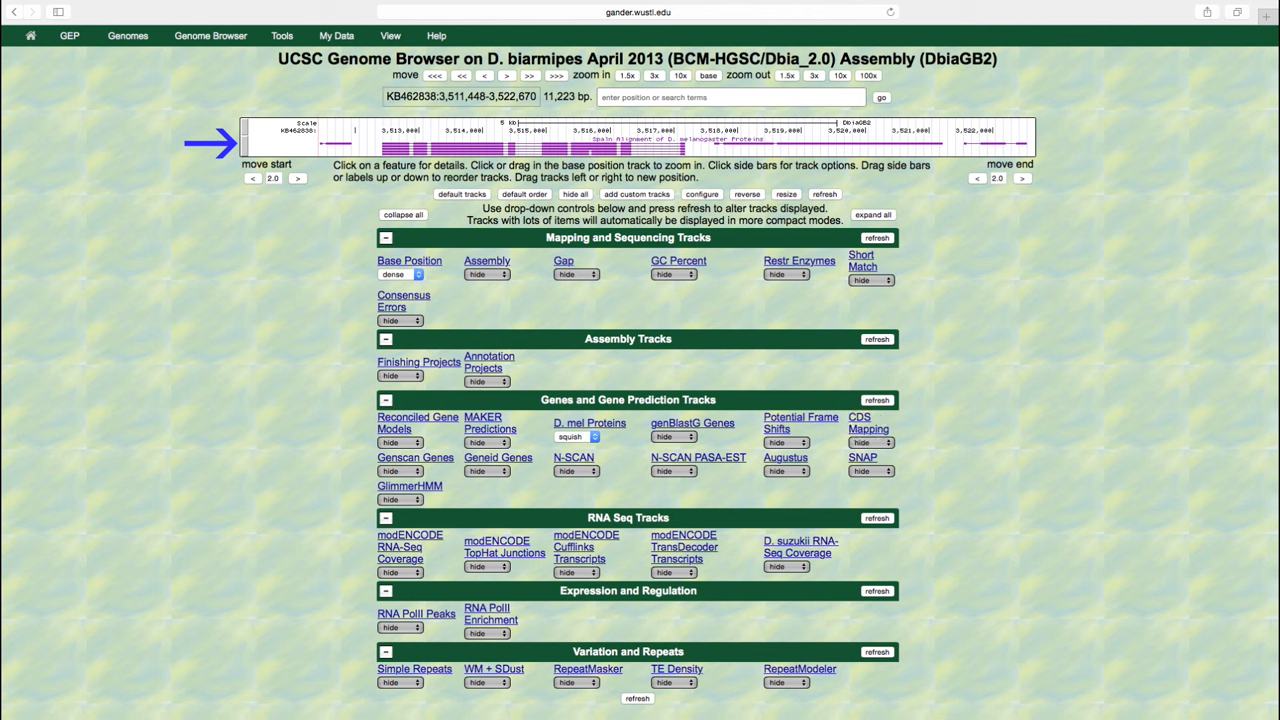